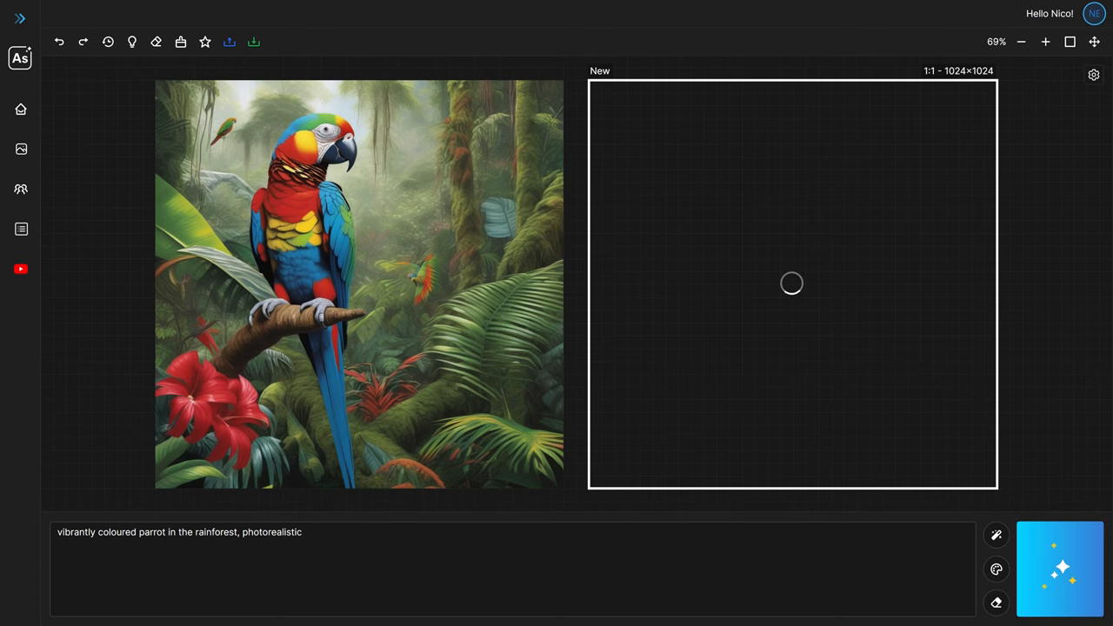
Generate a second photorealistic 'vibrantly coloured parrot in the rainforest' image in the empty 1024×1024 frame.
left_click(1061, 569)
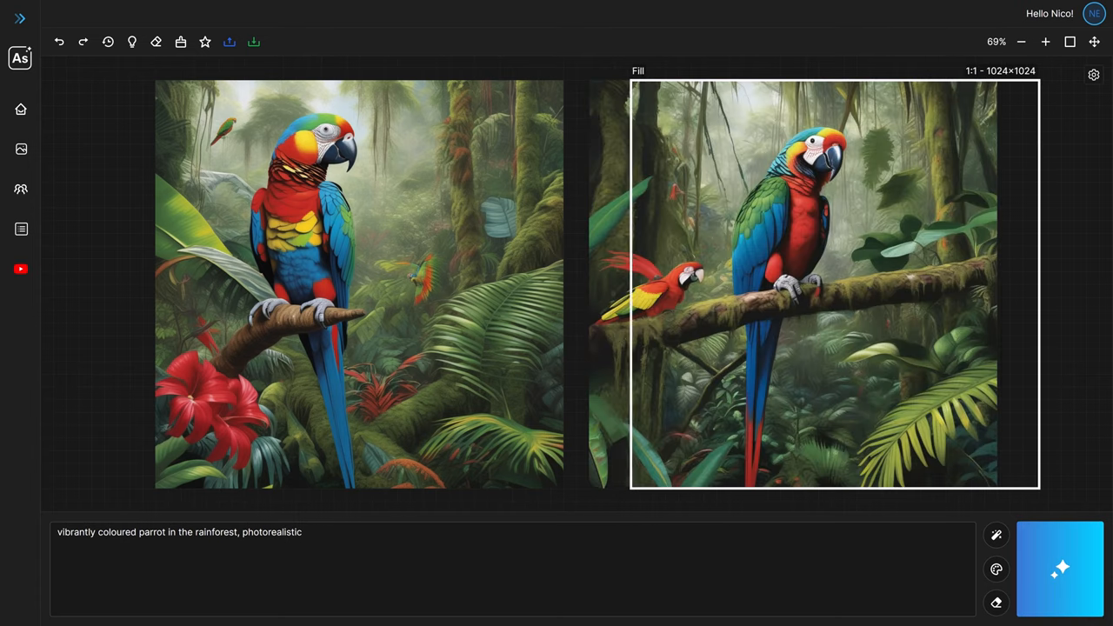